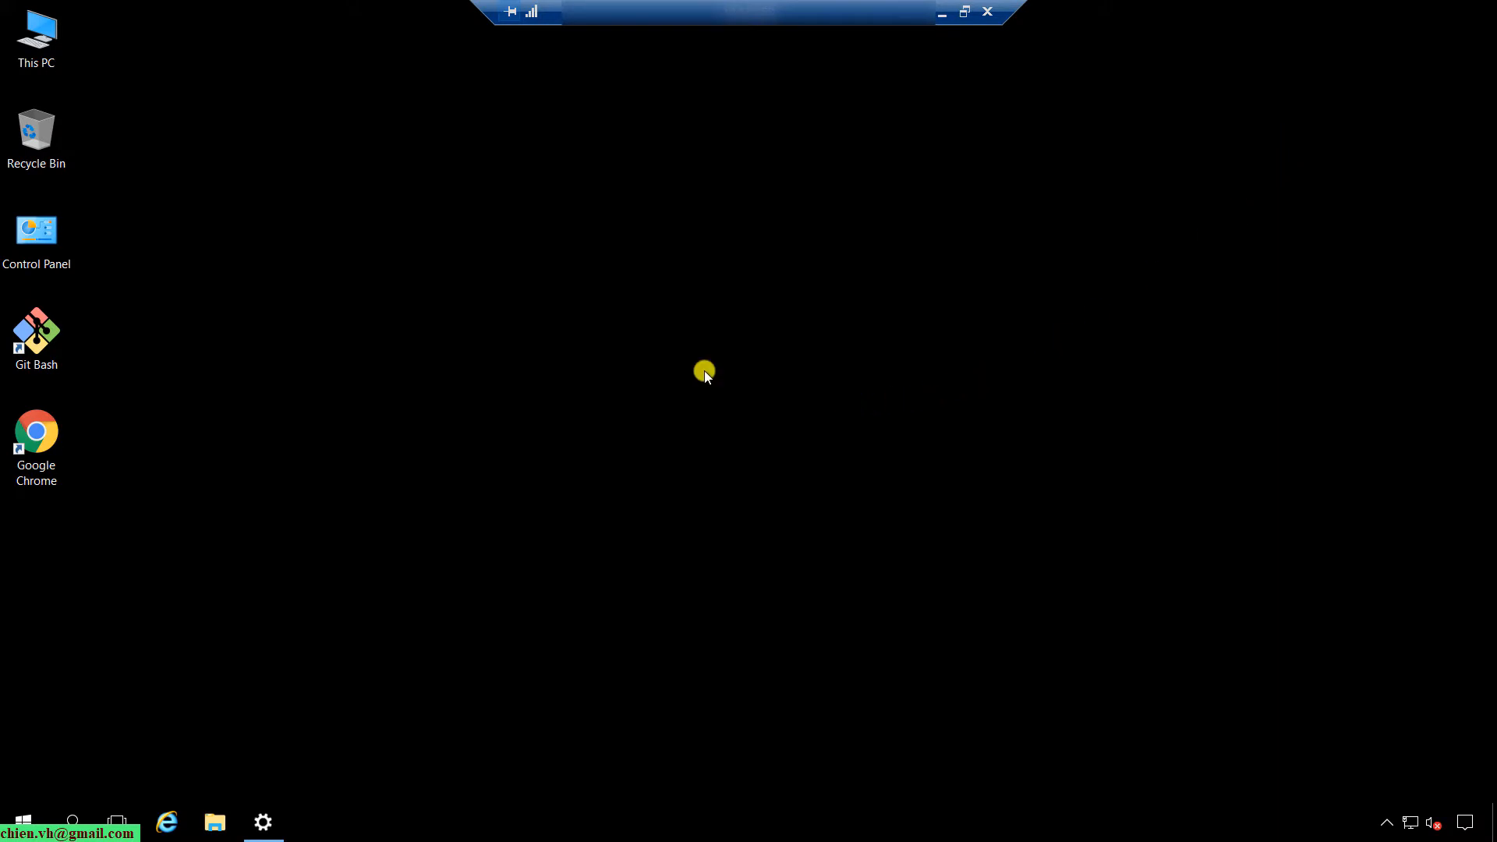
Open This PC from the desktop to view the drives and dismiss the C: drive properties
left_click(39, 33)
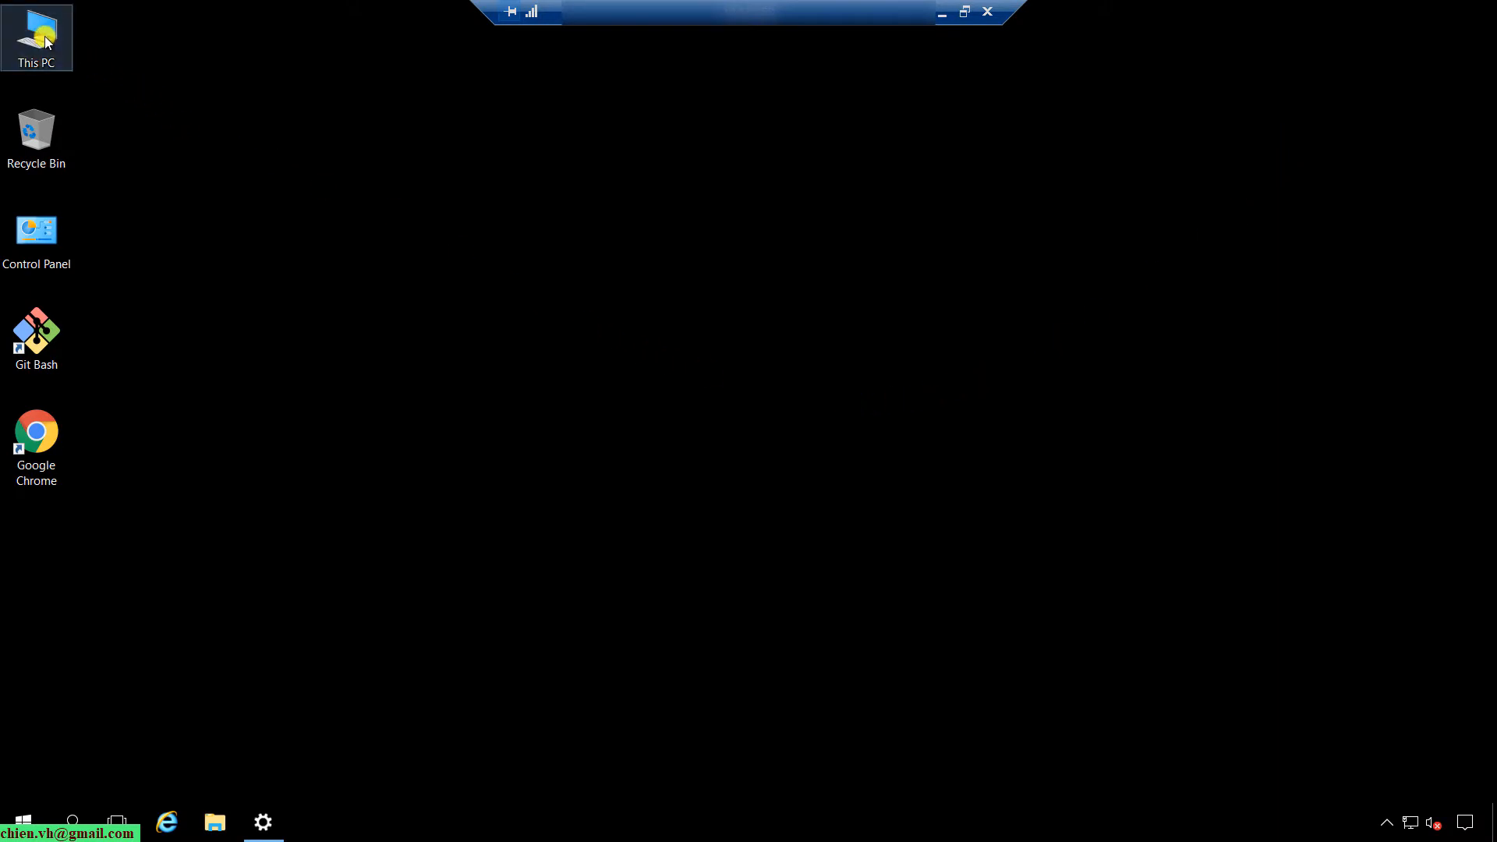
double_click(37, 31)
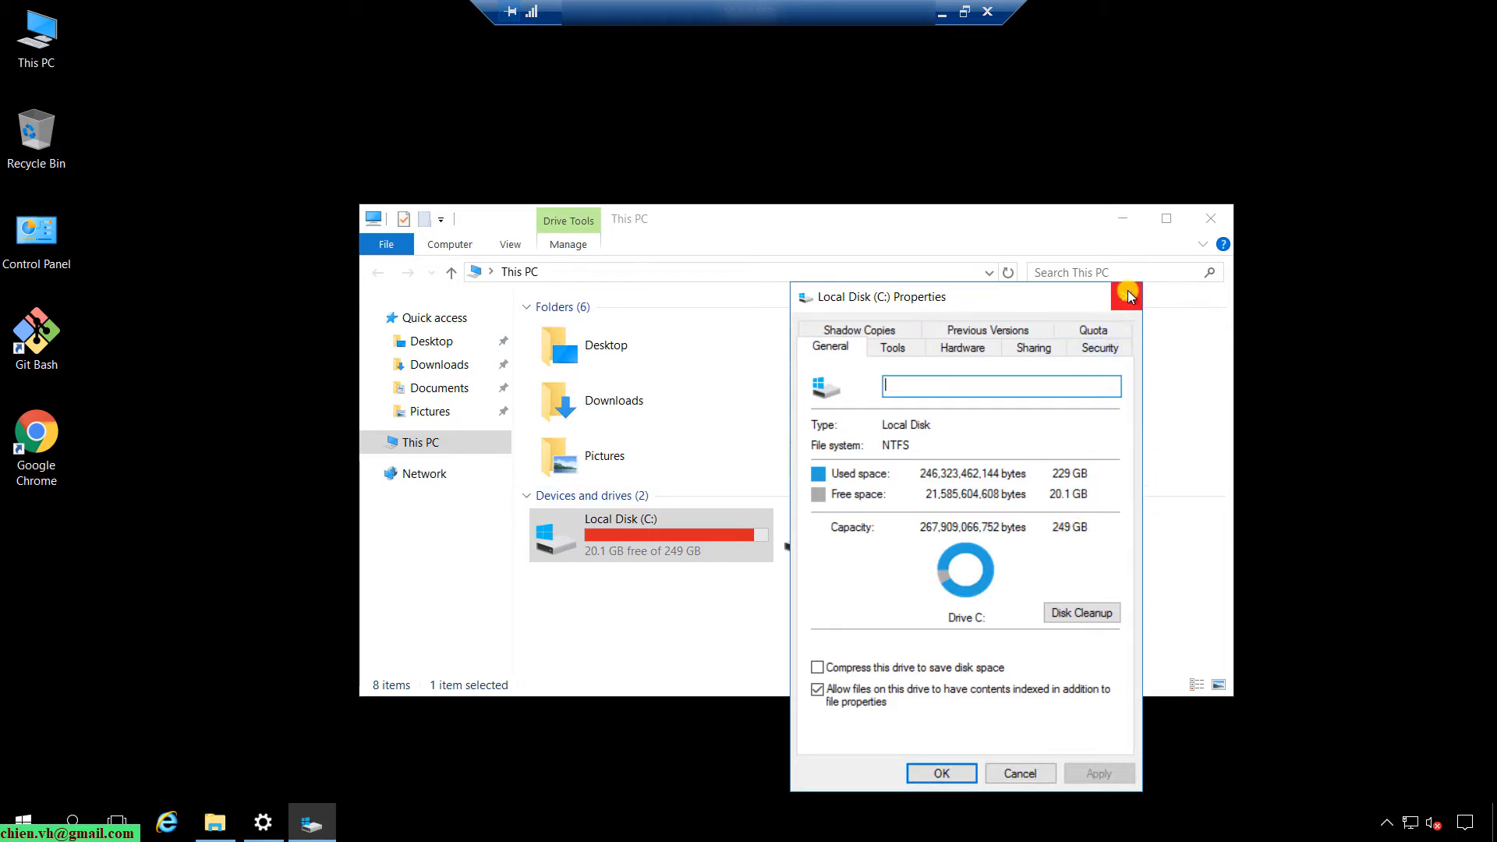
left_click(1127, 295)
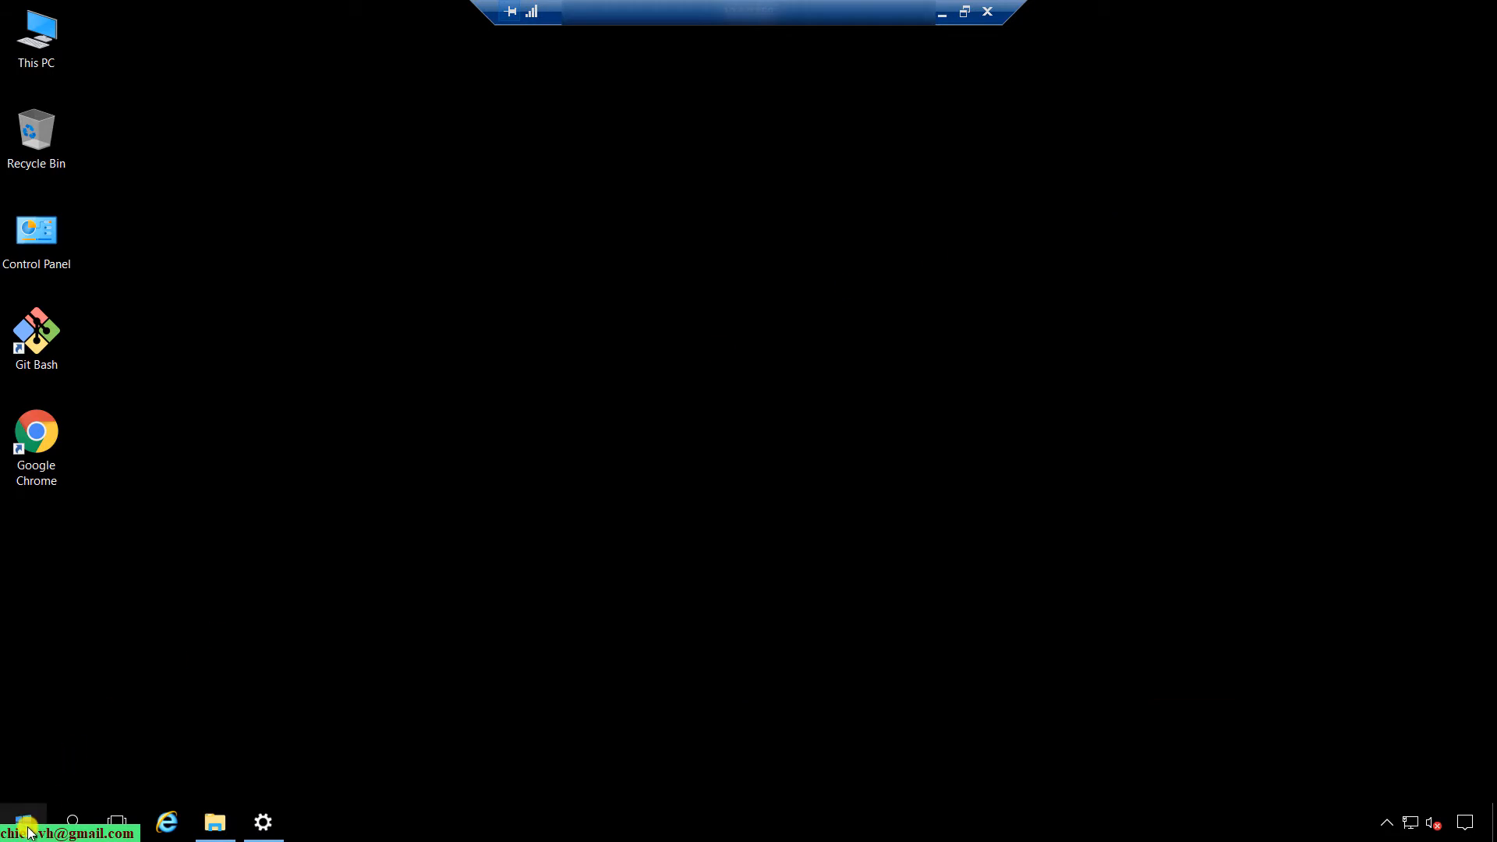
Launch Server Manager and show the Disks page in File and Storage Services
type("serv")
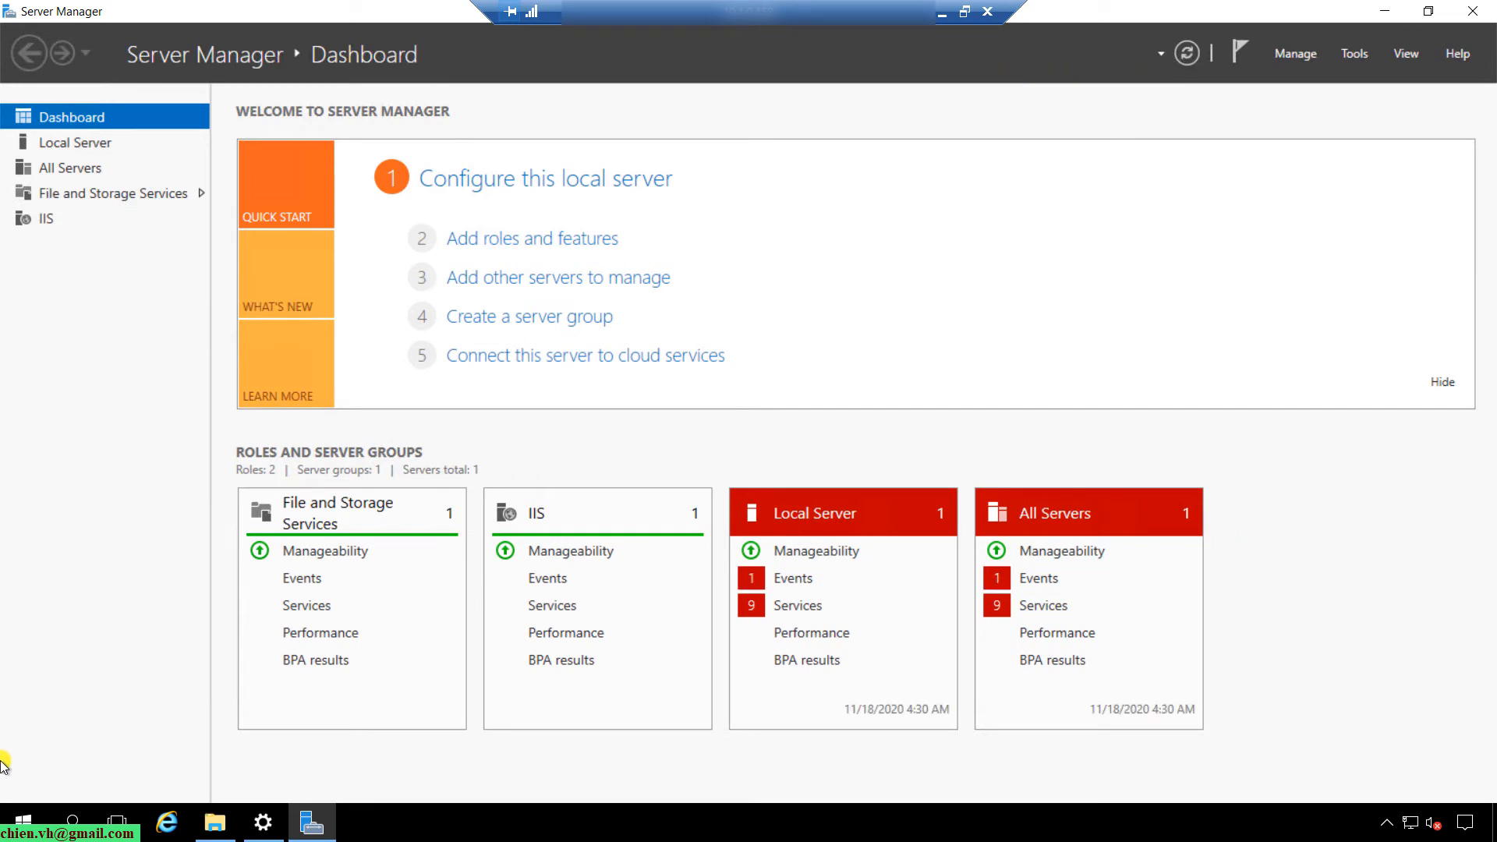
left_click(112, 193)
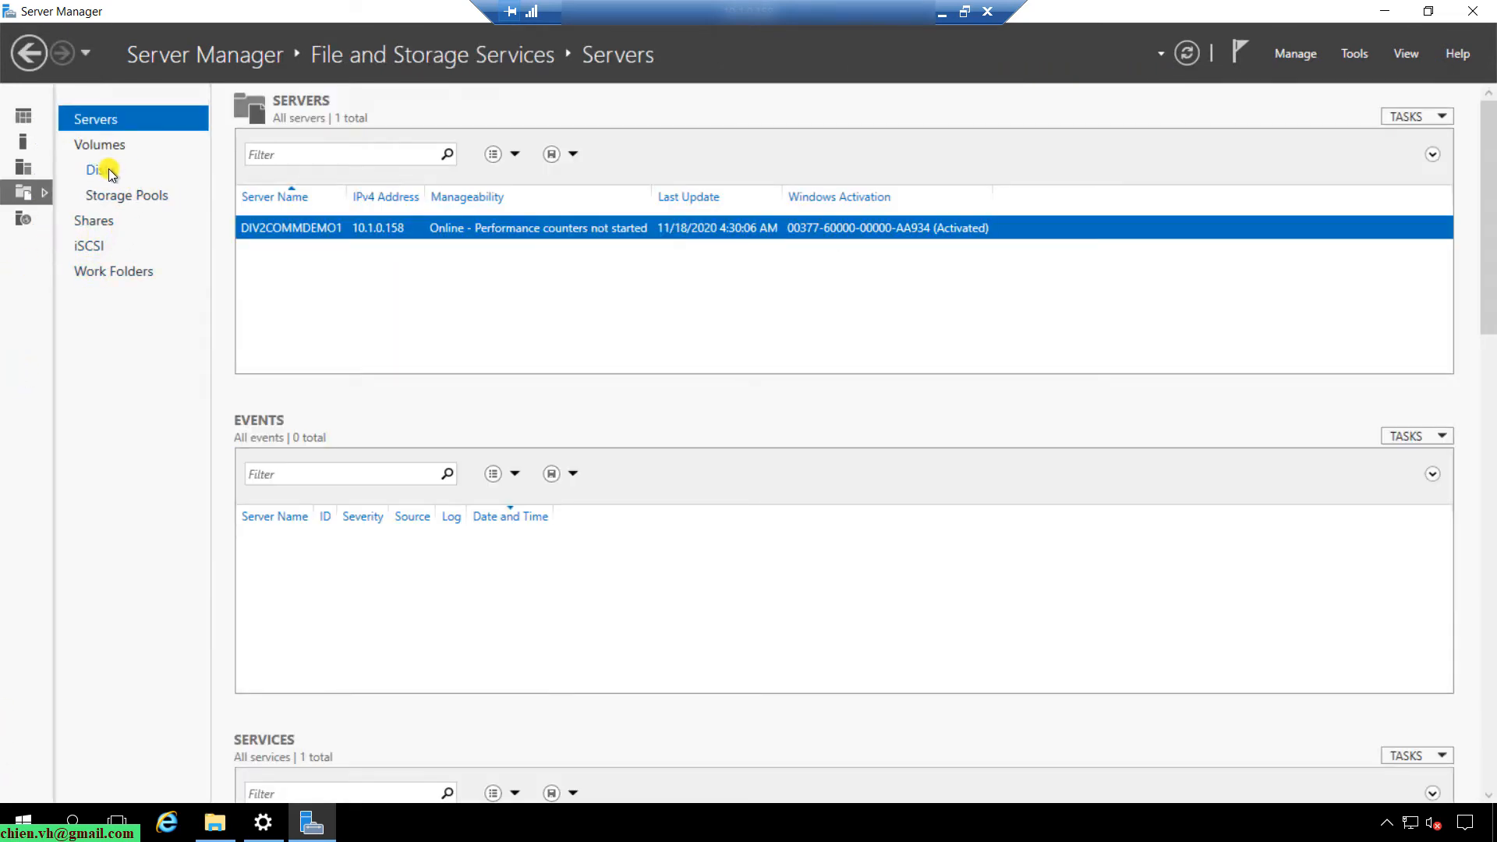
left_click(96, 169)
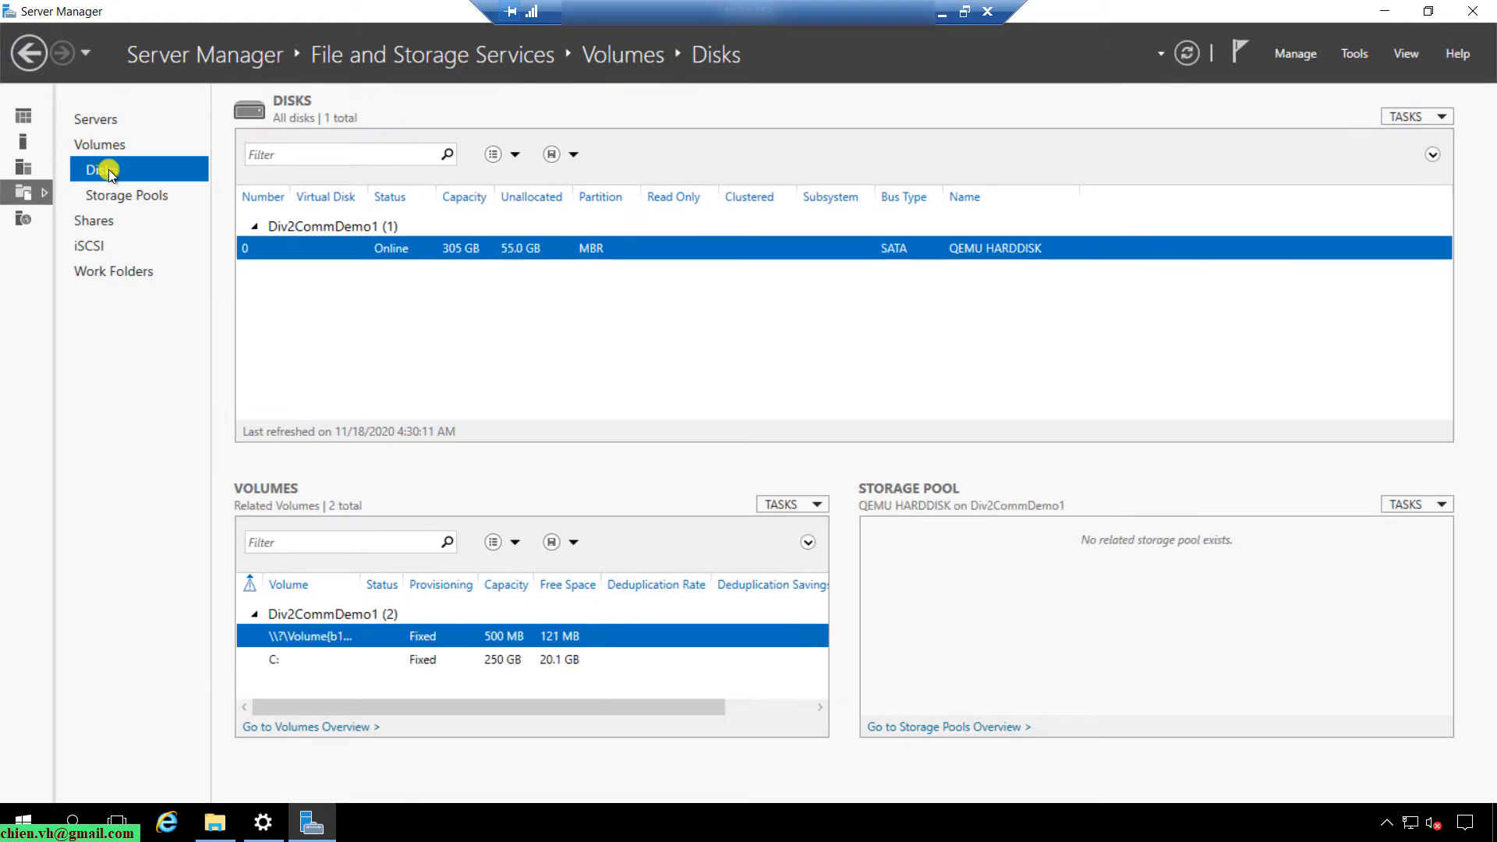
mouse_move(461, 250)
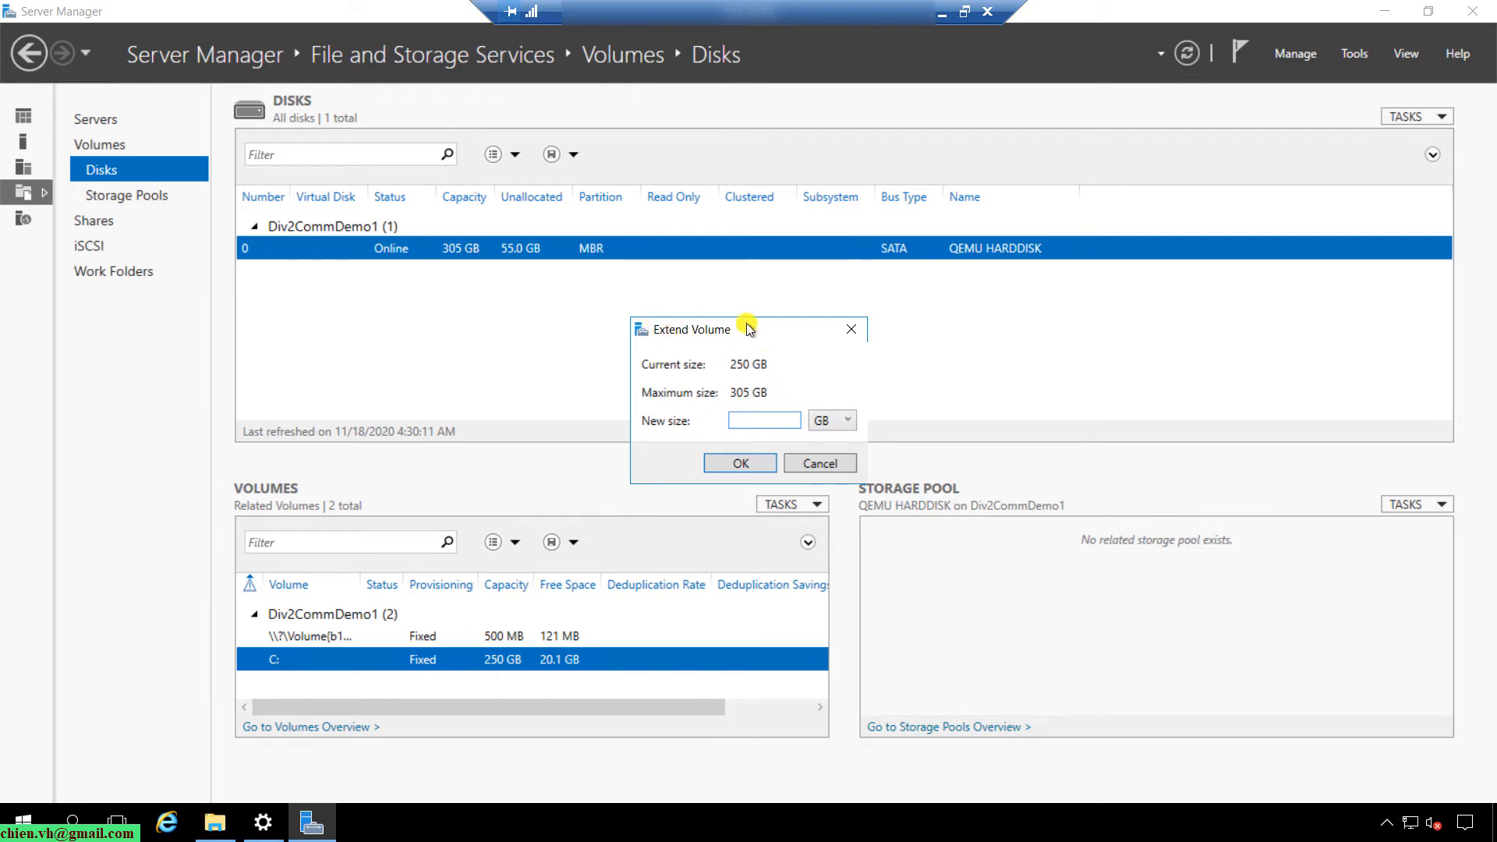
mouse_move(750, 371)
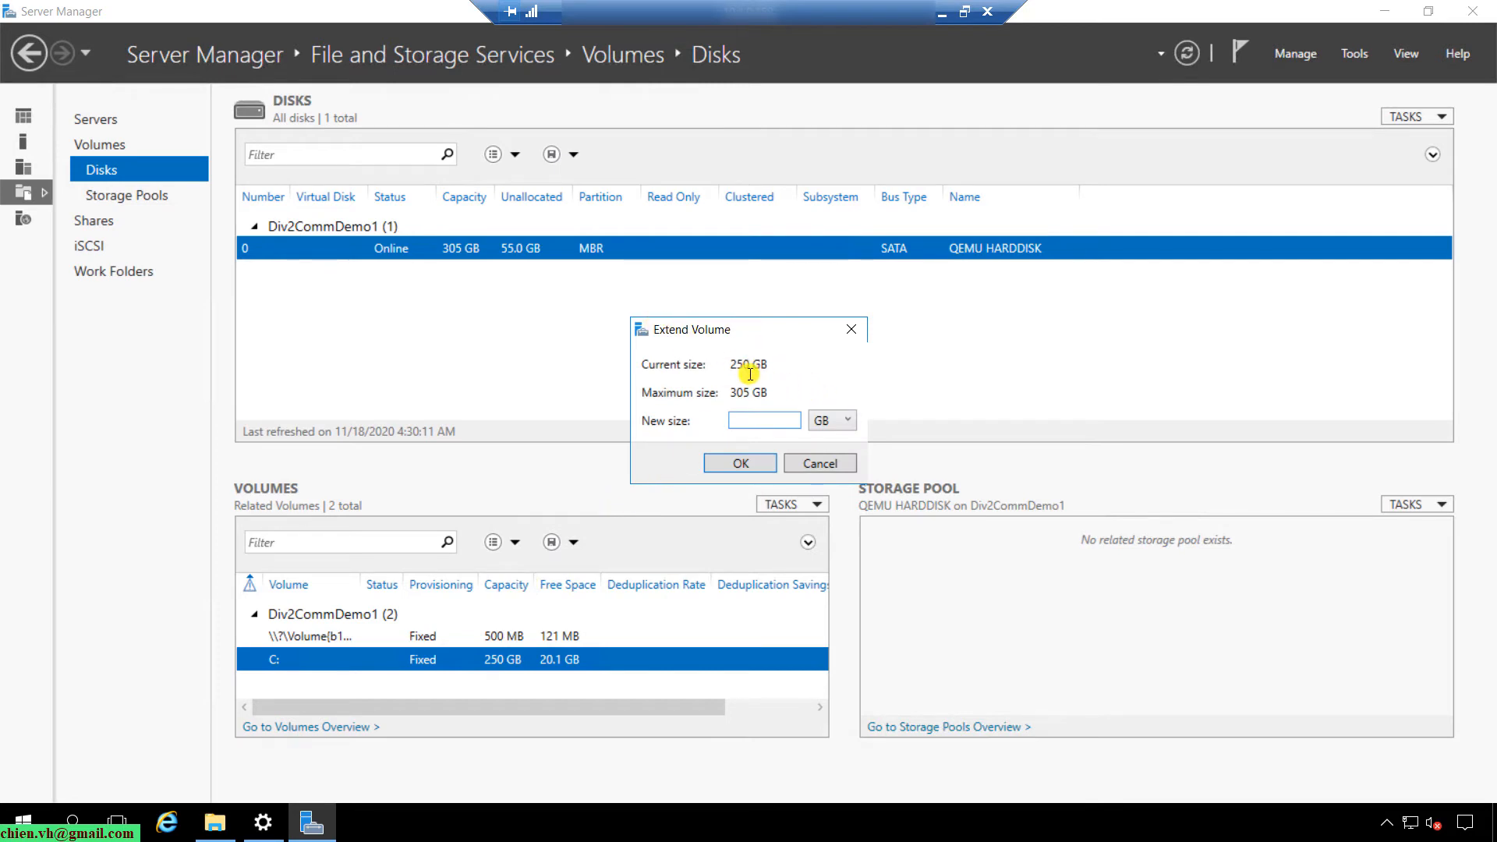
mouse_move(762, 366)
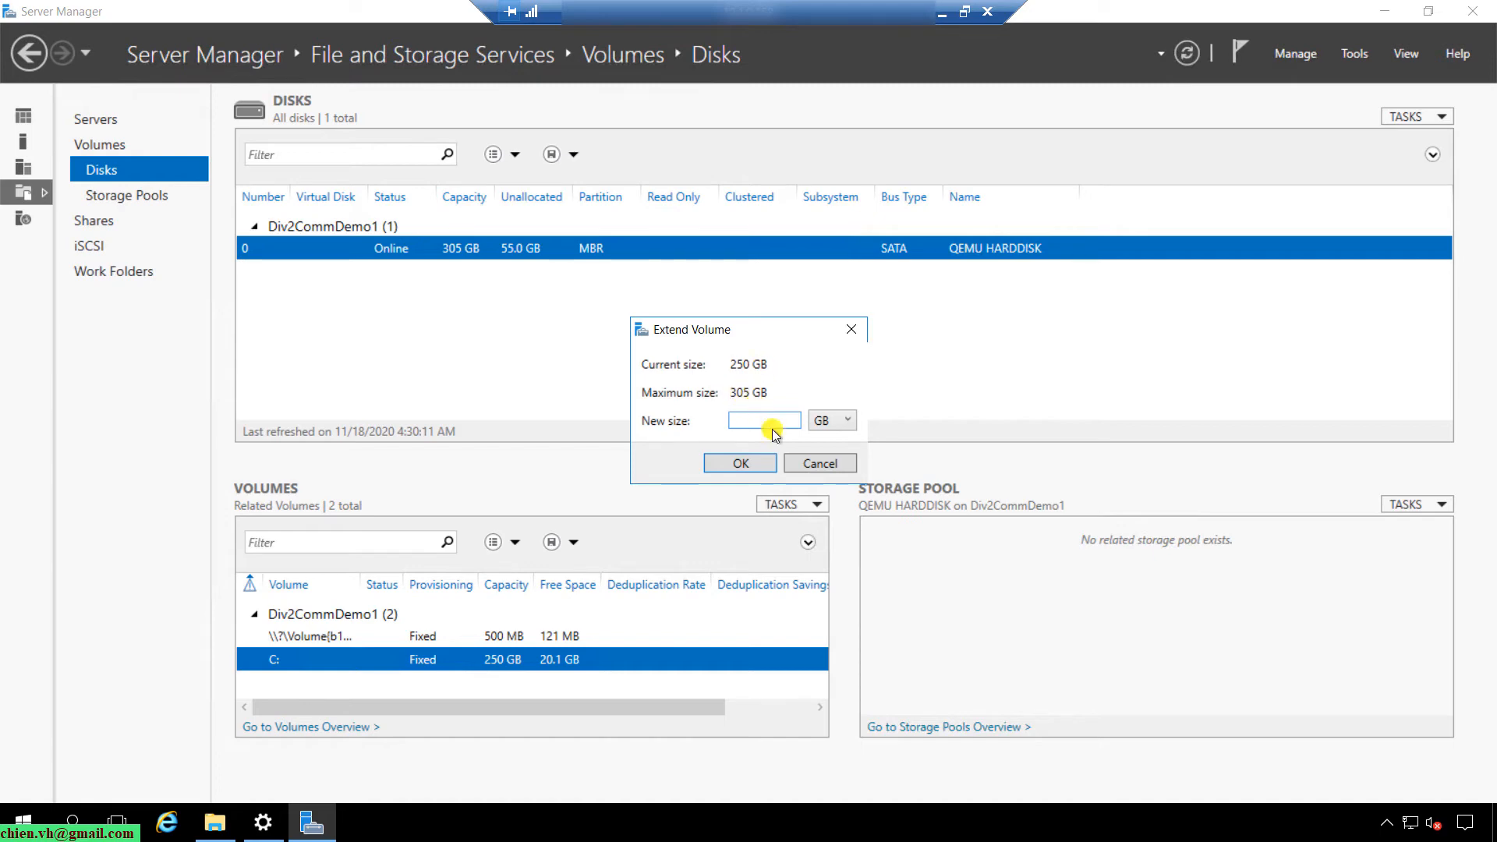
Extend the C: volume to a new size of 305 GB
type("305")
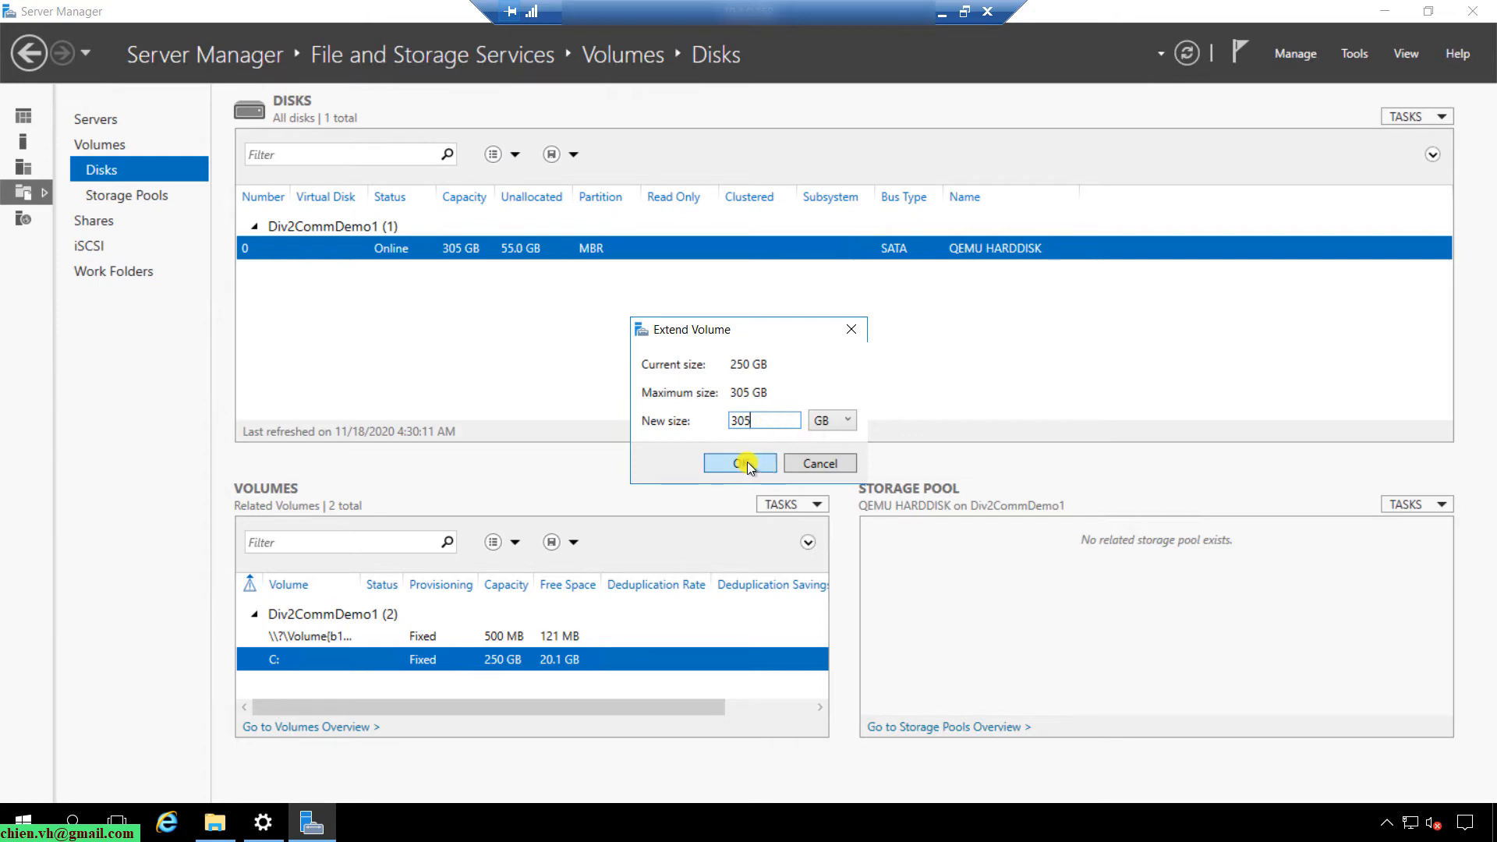
left_click(739, 463)
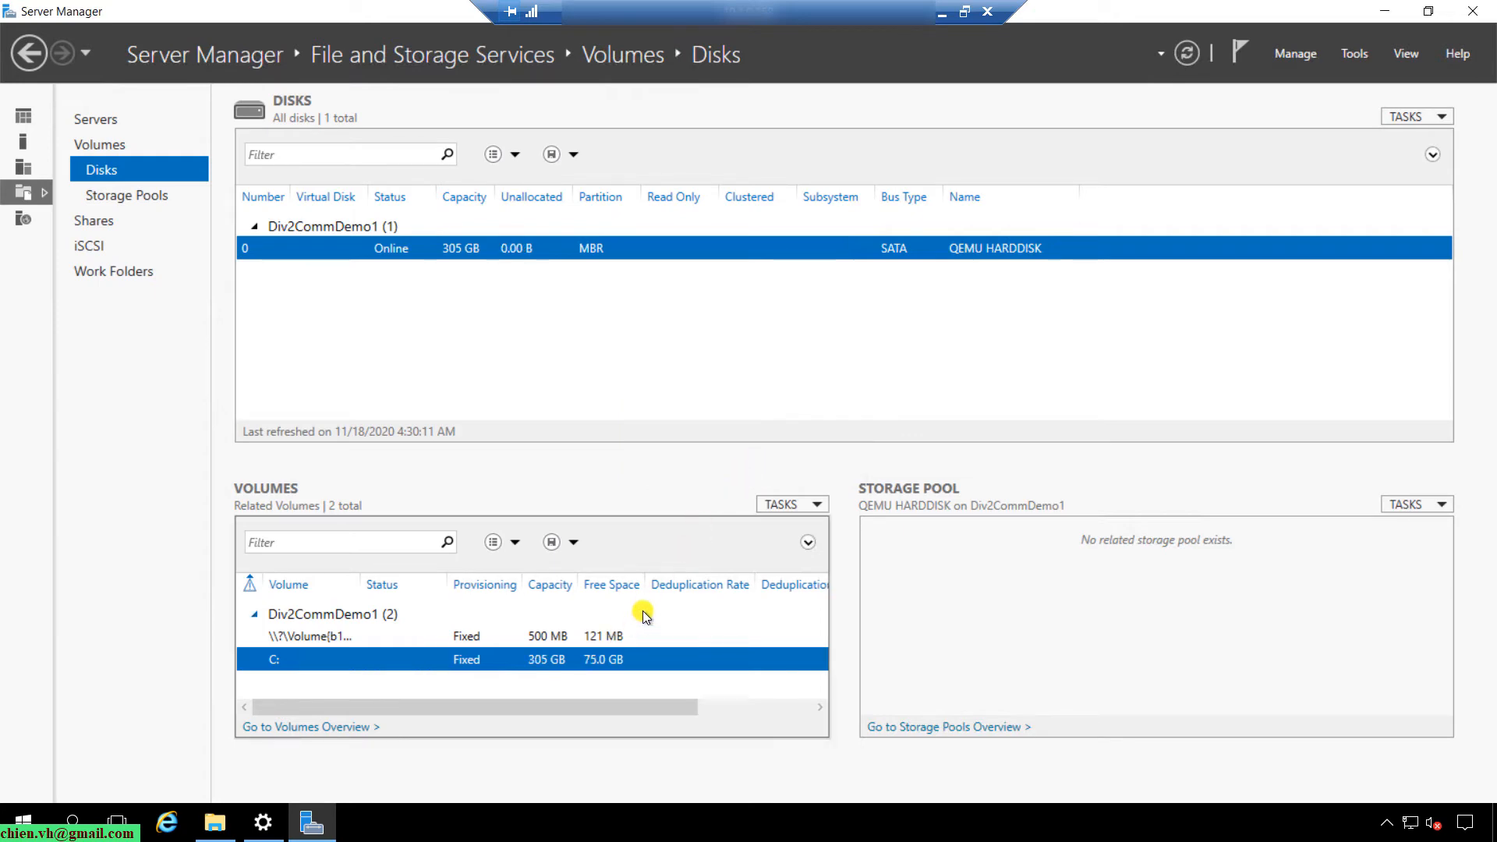
mouse_move(458, 664)
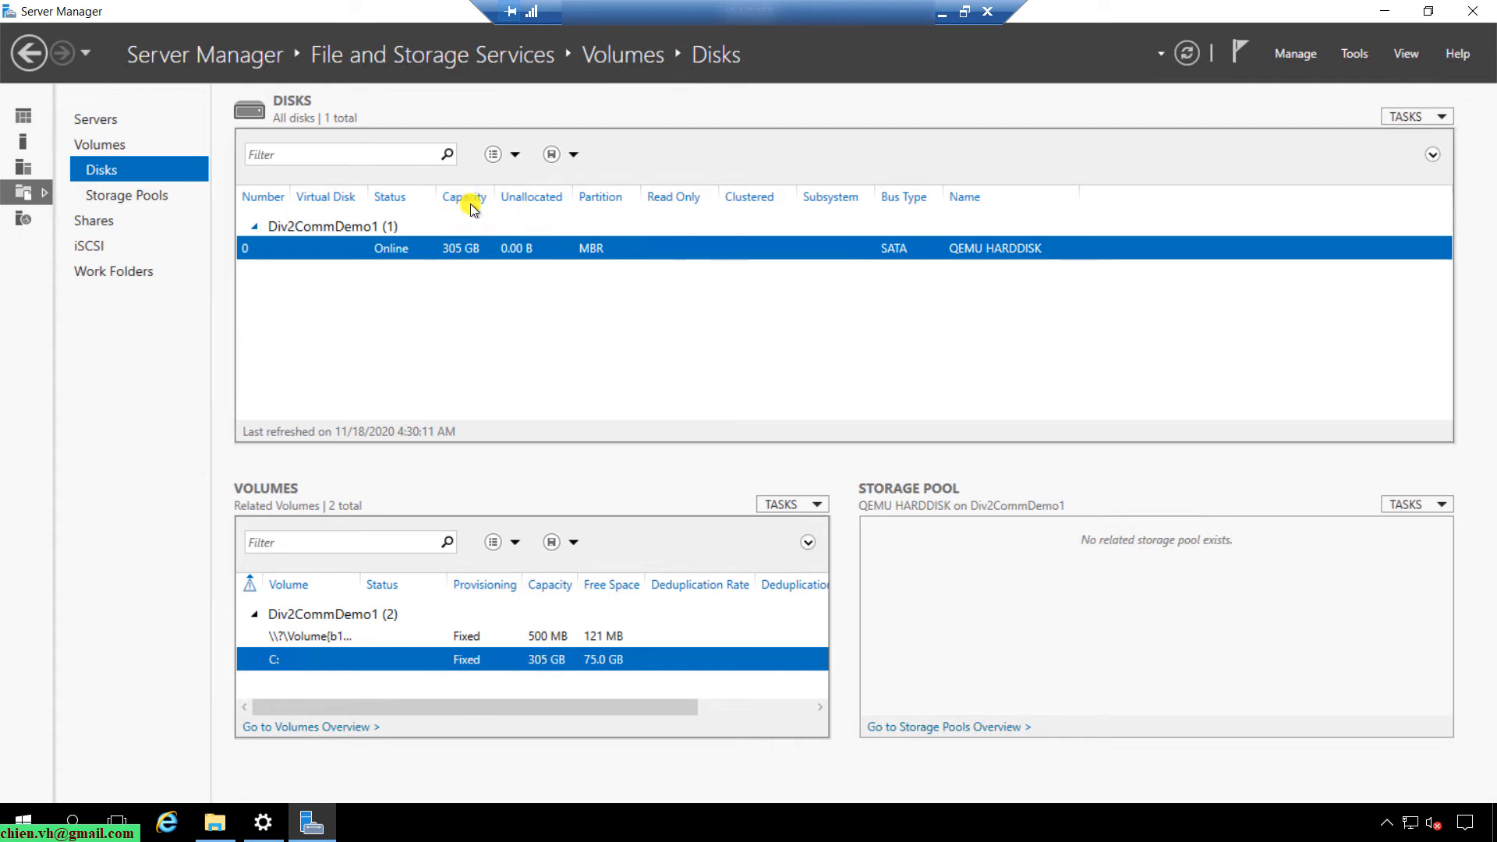
mouse_move(496, 199)
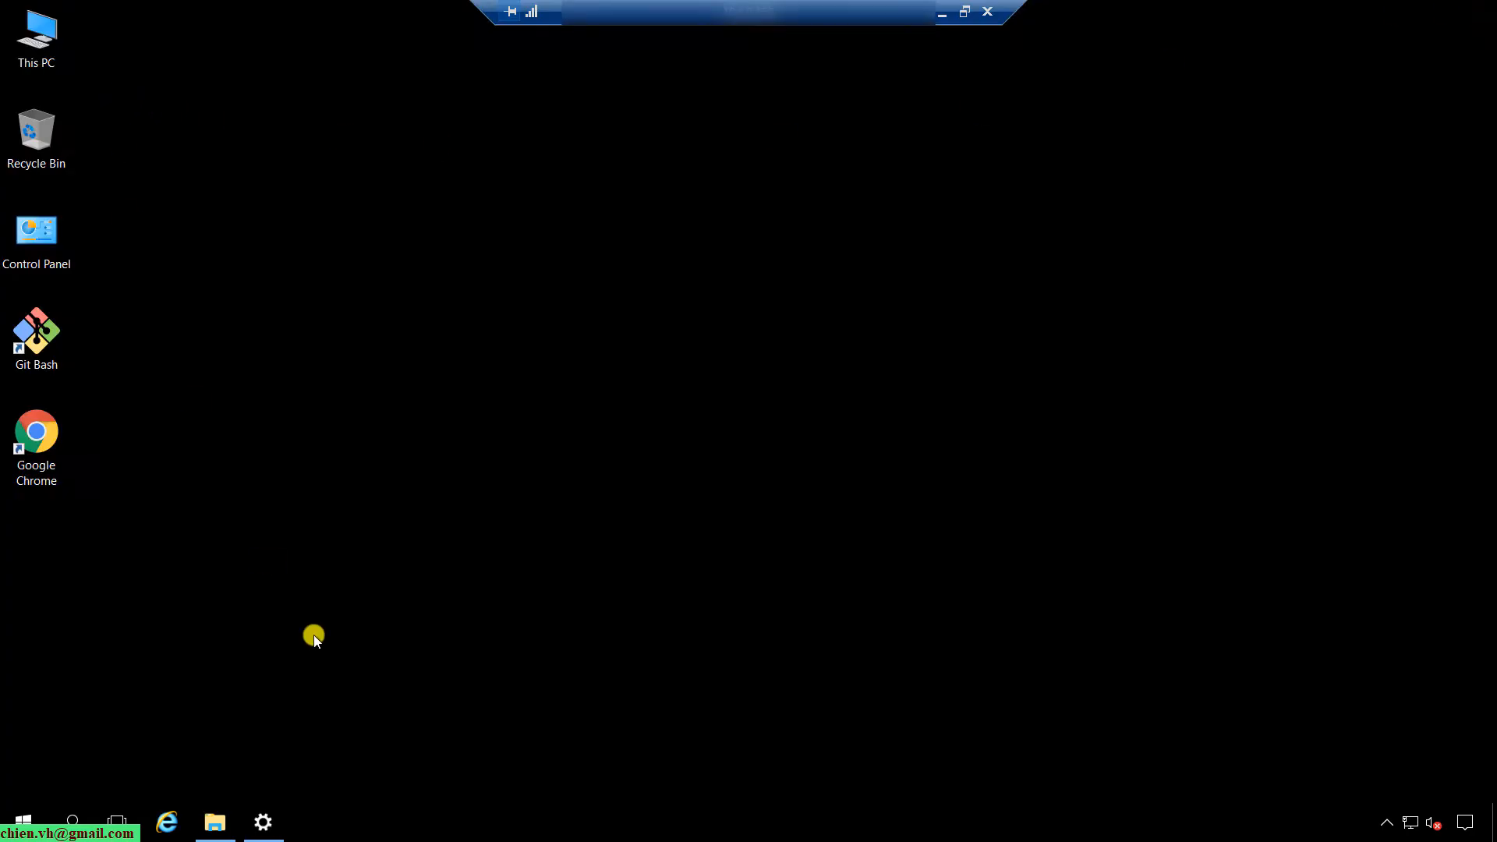
Check Local Disk (C:) properties in File Explorer: 304 GB capacity, 74.9 GB free
left_click(215, 823)
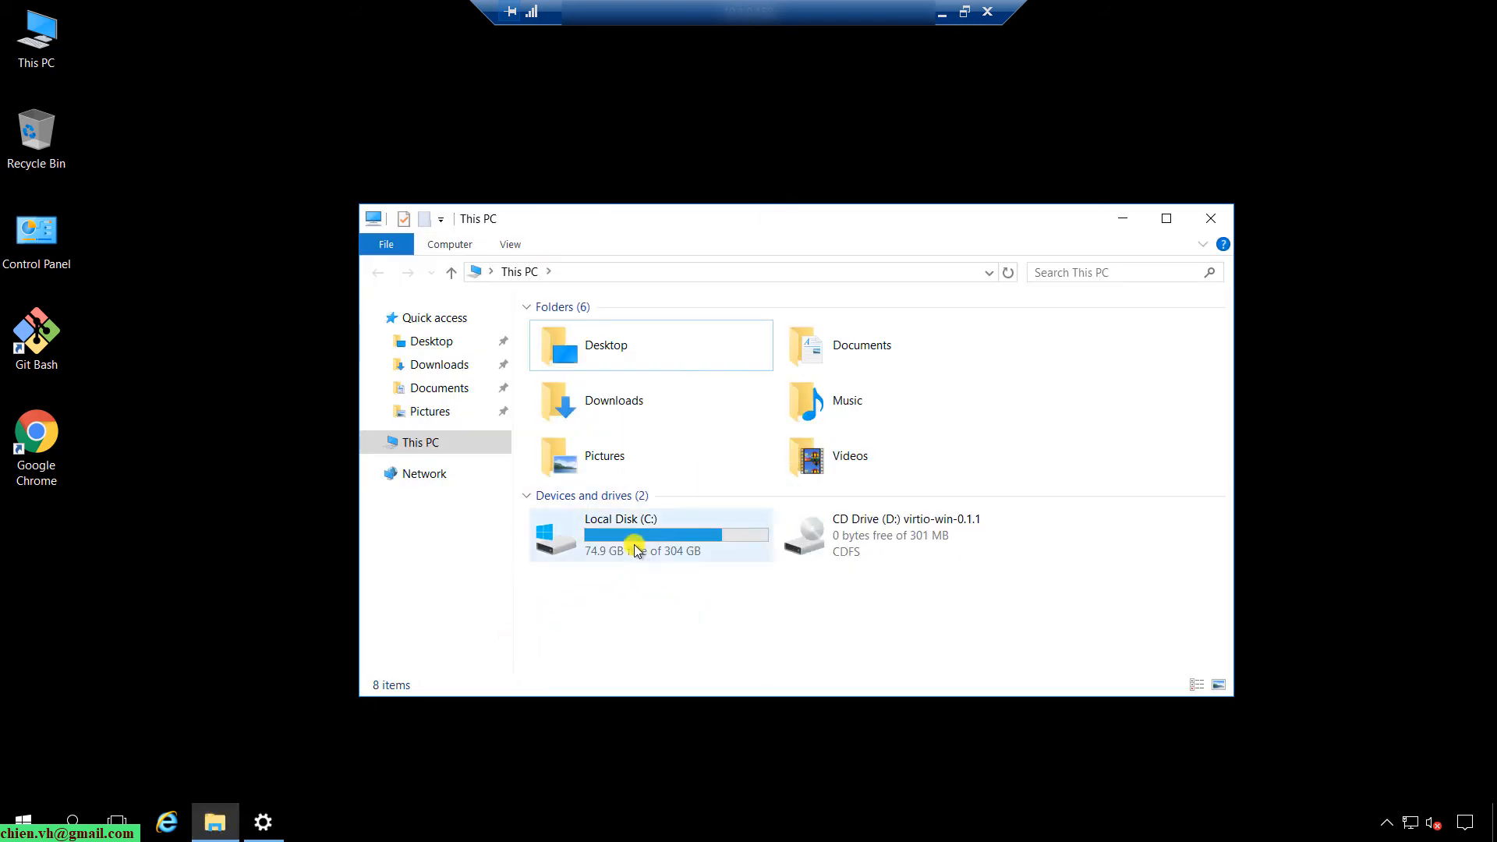
left_click(663, 519)
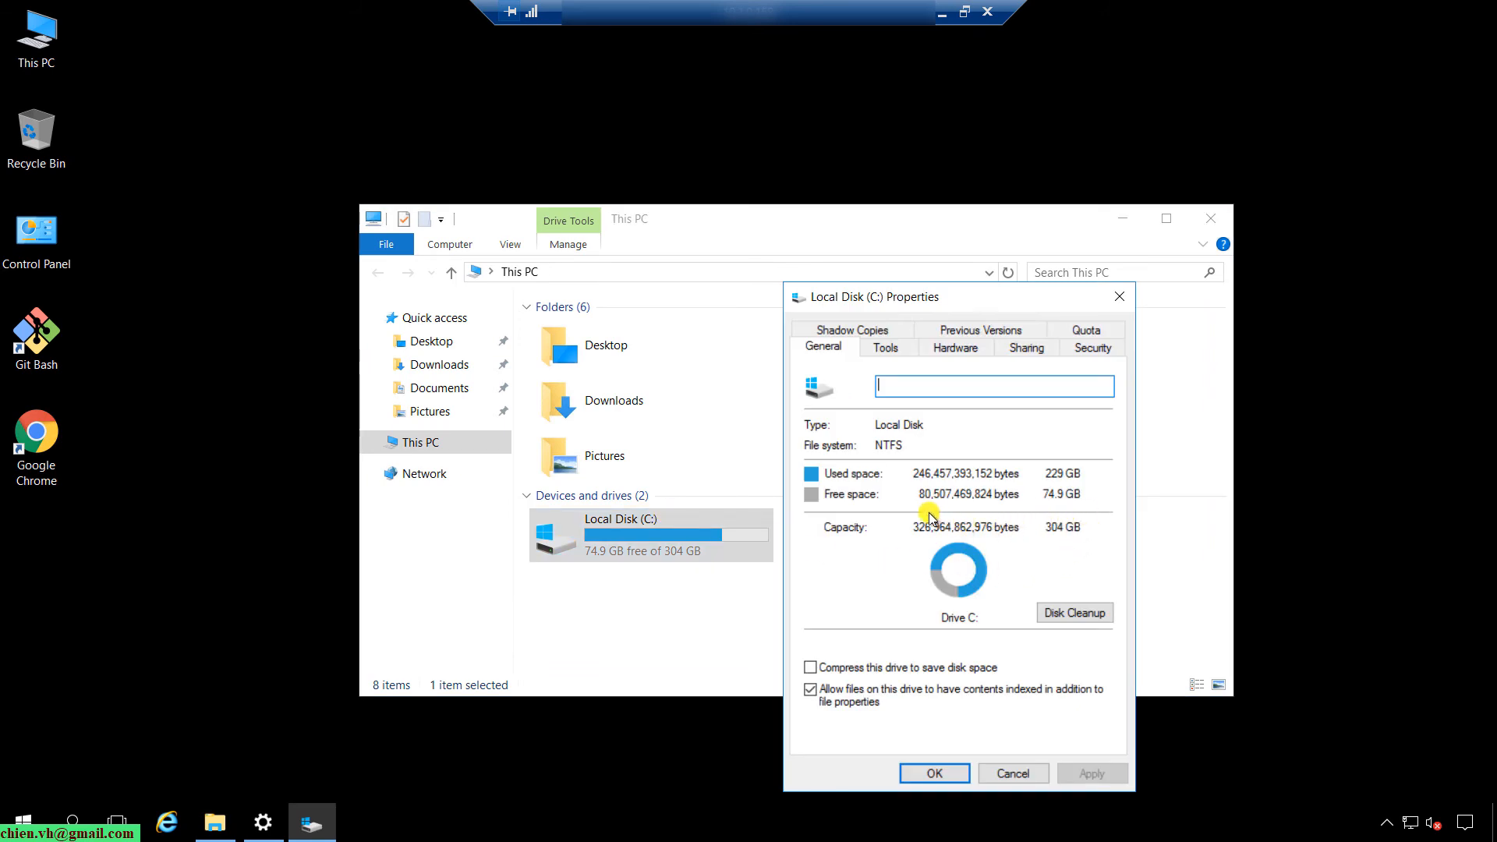
mouse_move(1015, 513)
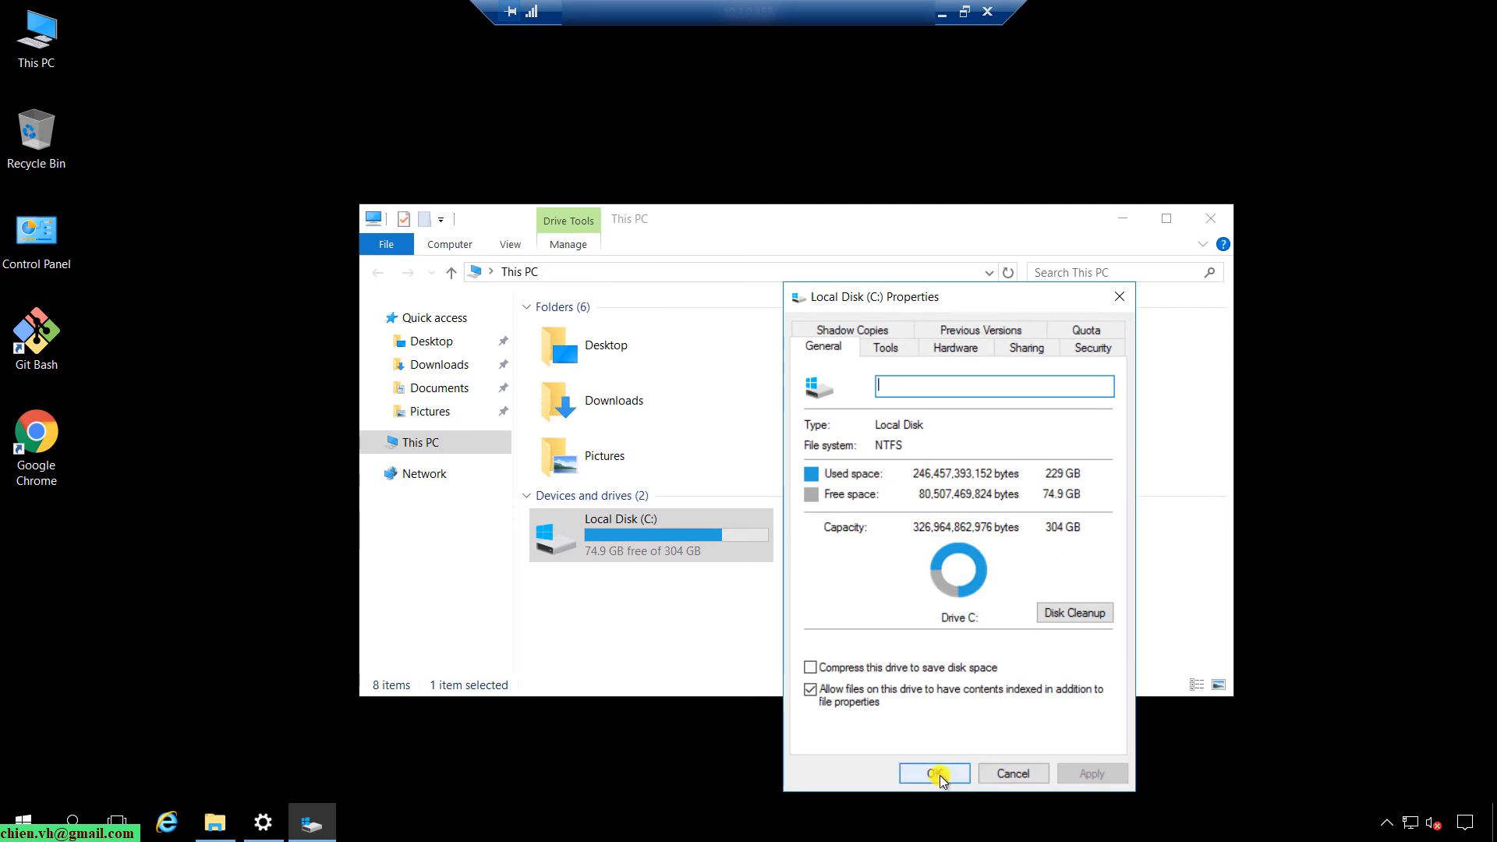
left_click(933, 773)
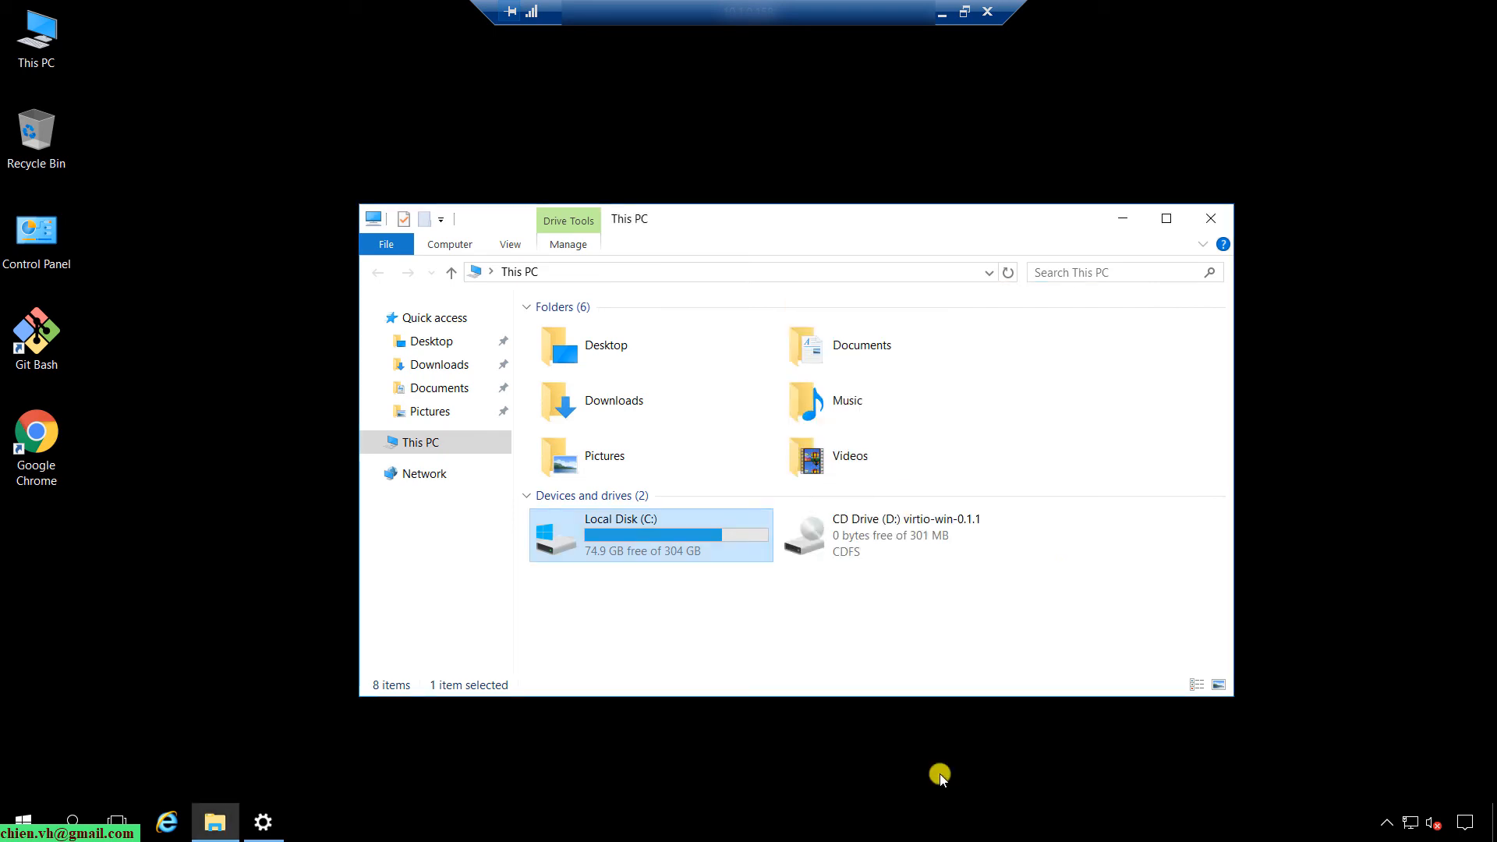
mouse_move(1212, 217)
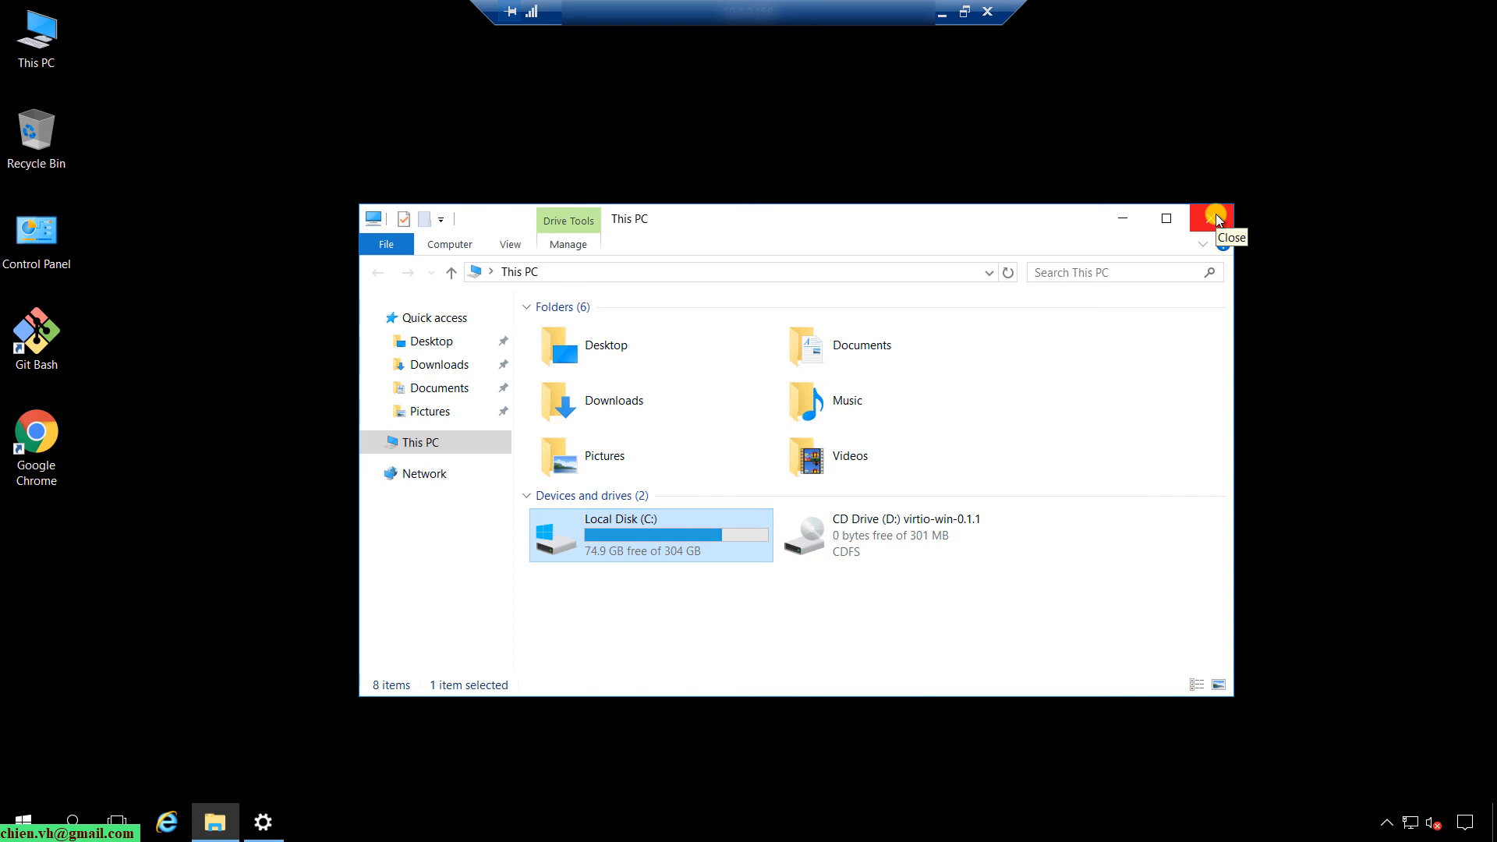
mouse_move(1248, 213)
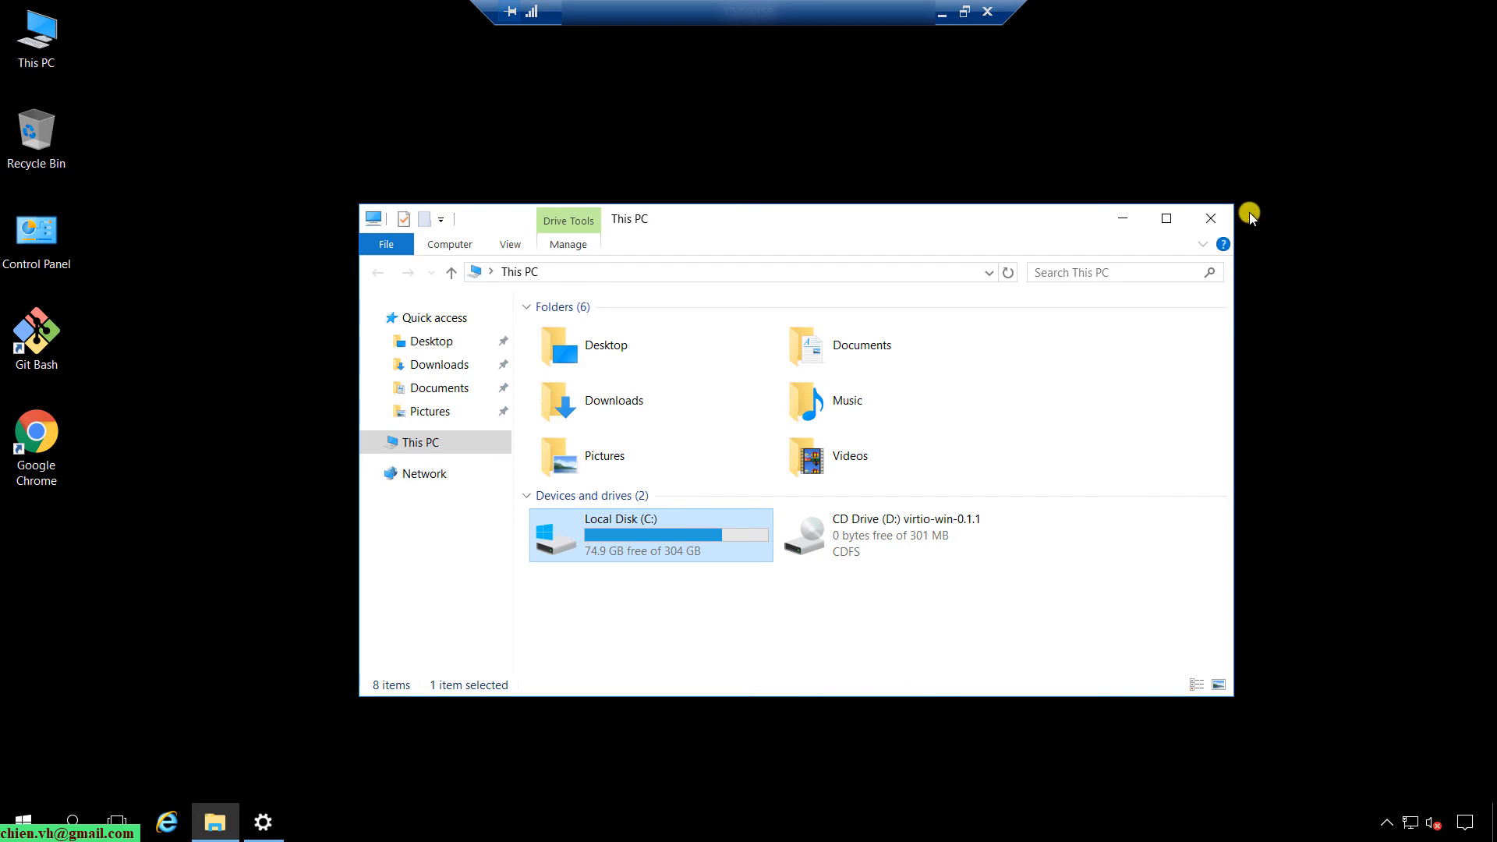
mouse_move(943, 11)
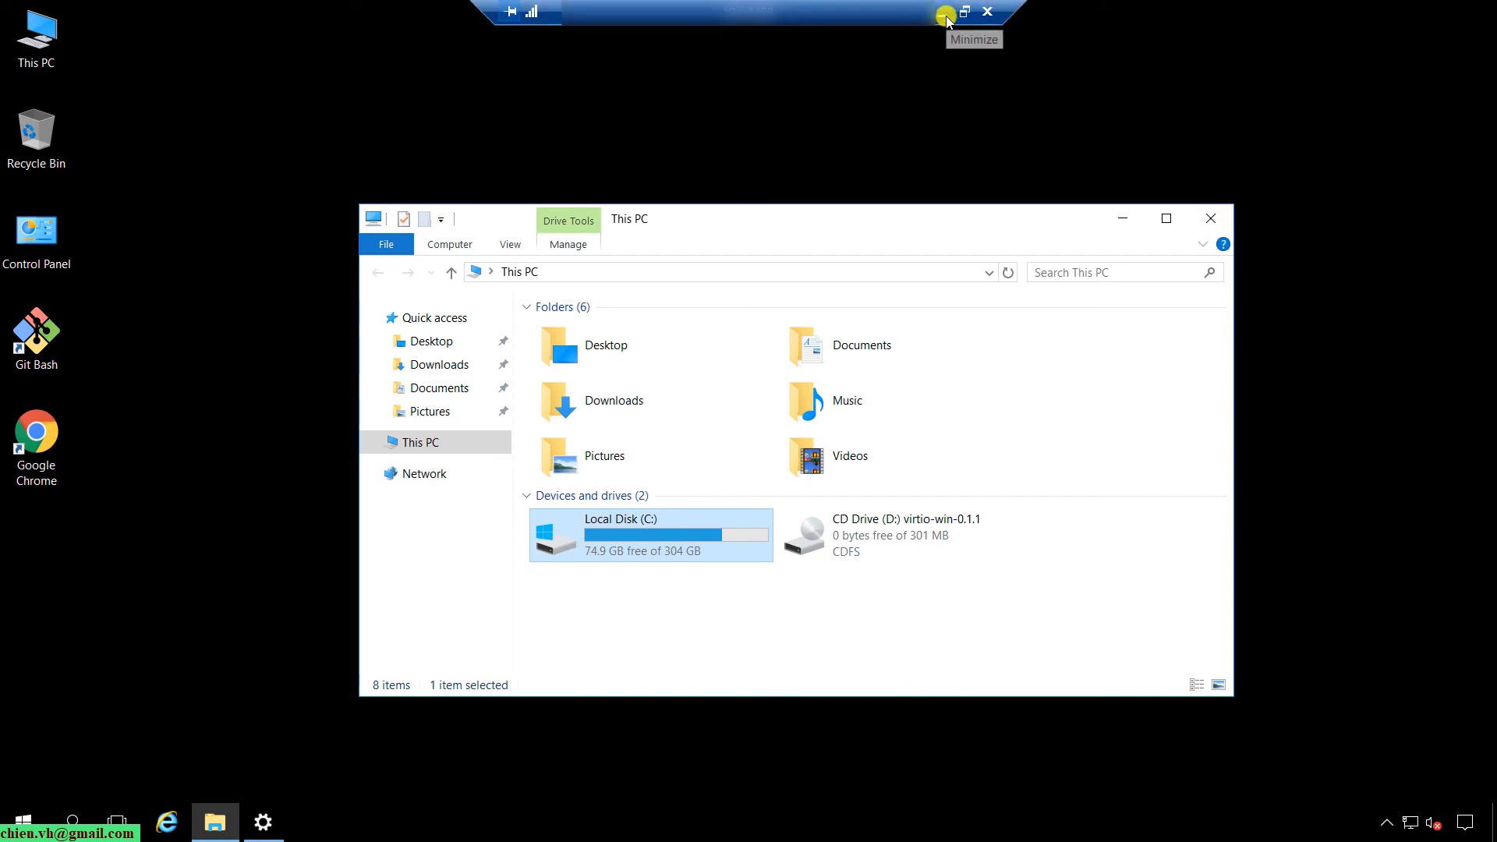